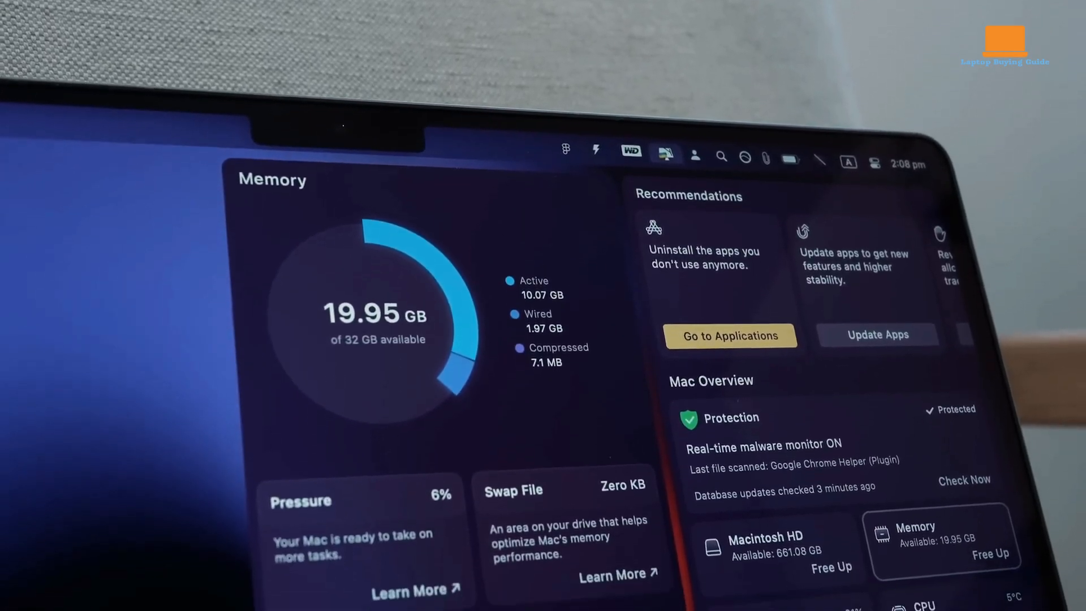
Step: Close CleanMyMac X and launch Safari from the Dock to its Favorites start page
scroll("down", 3)
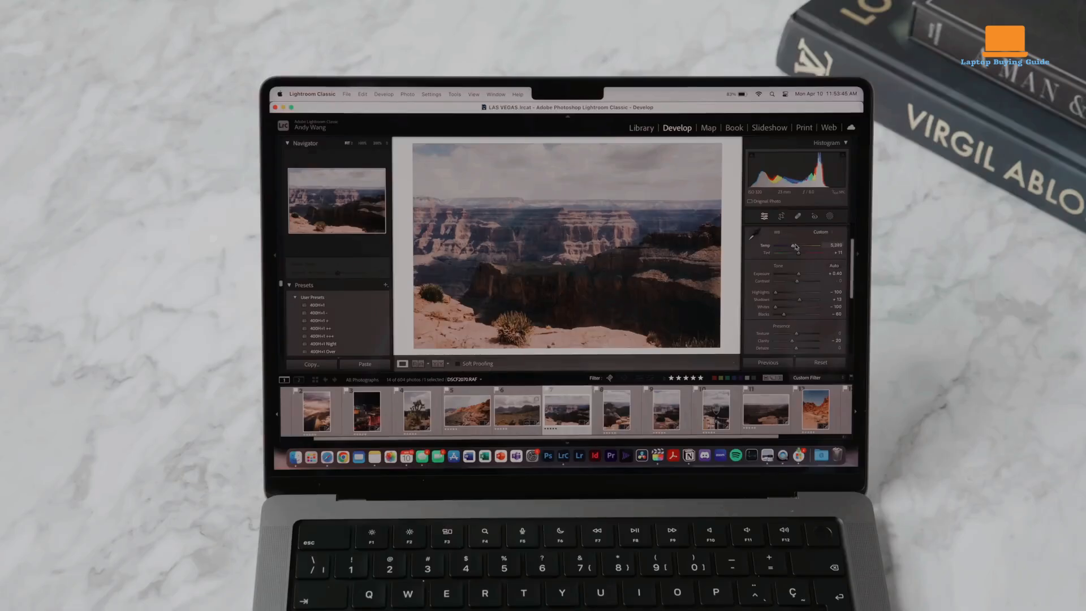
left_click_drag(793, 253, 800, 252)
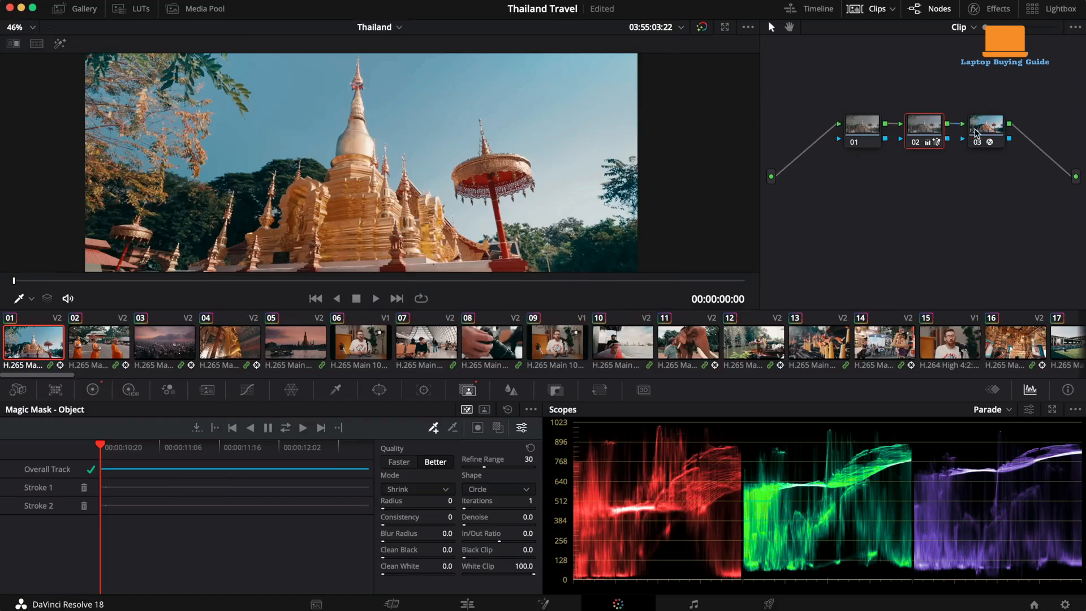
left_click(985, 130)
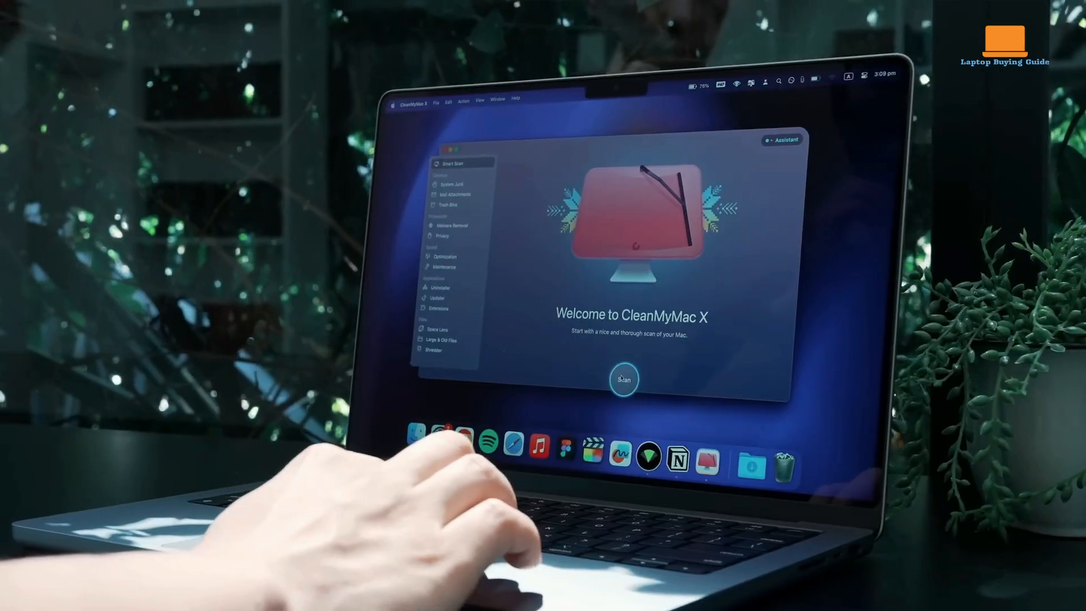
left_click(623, 379)
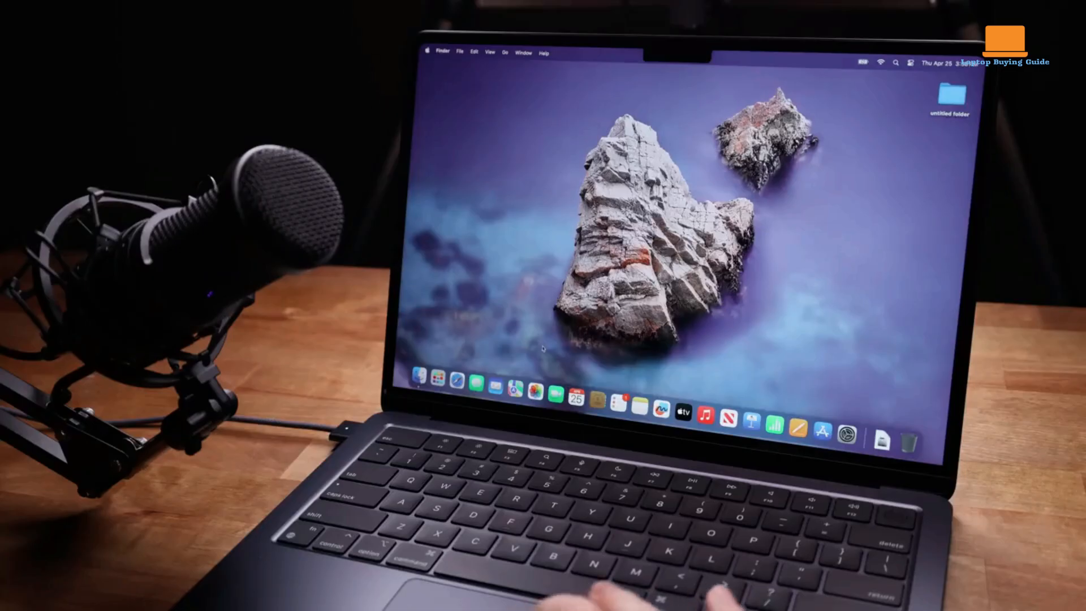
left_click(451, 385)
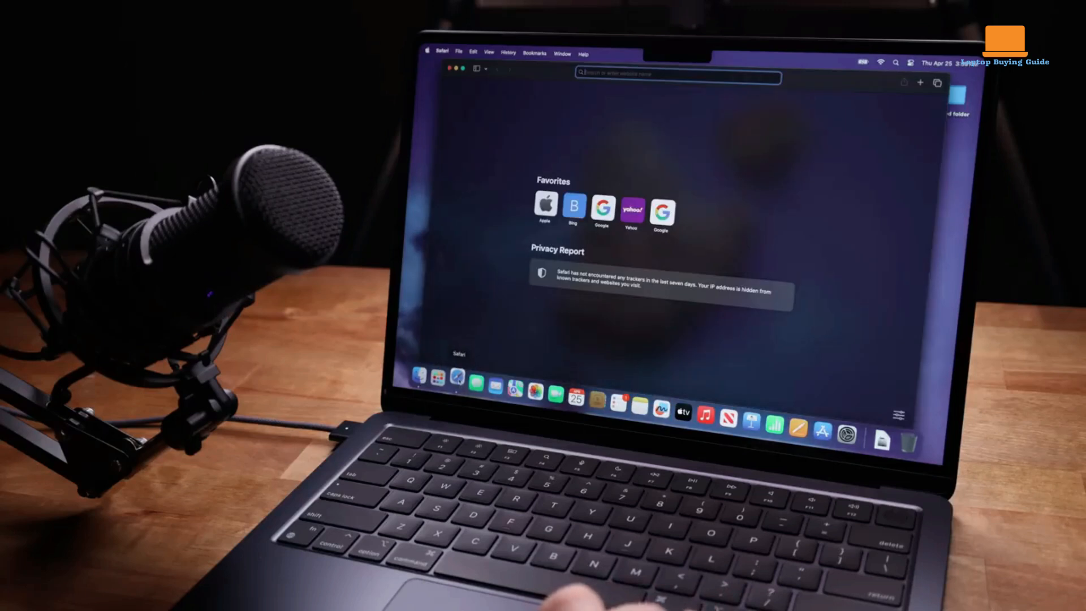